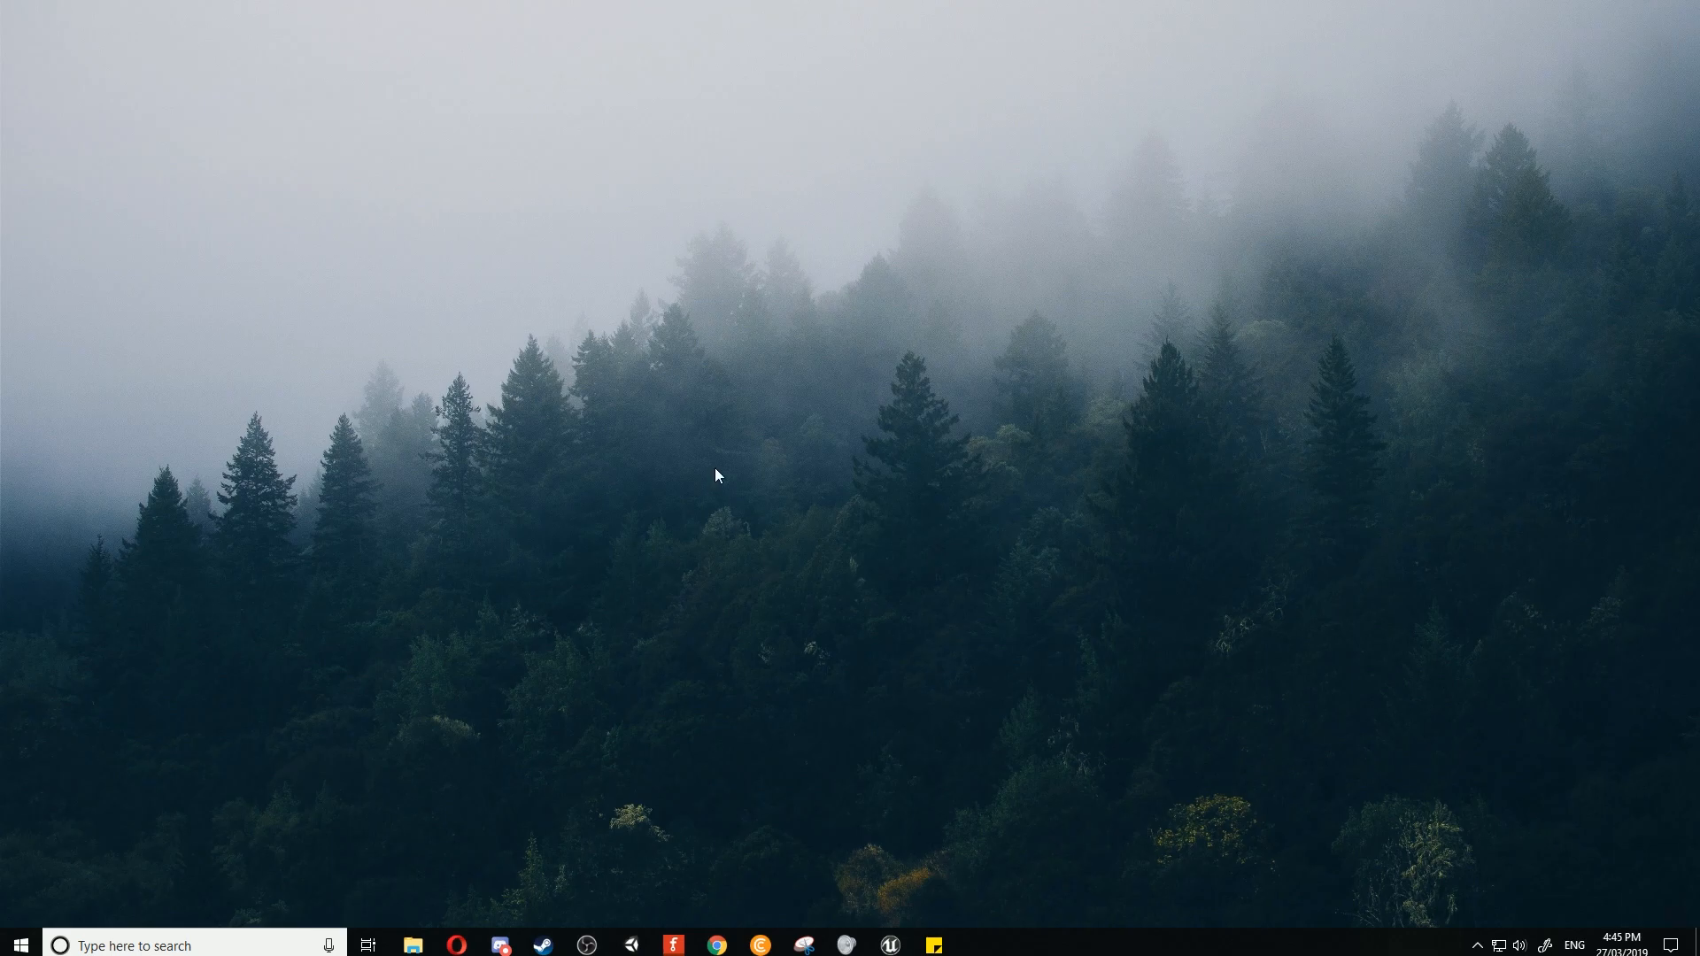
{"action": "left_click", "coordinate": [454, 945]}
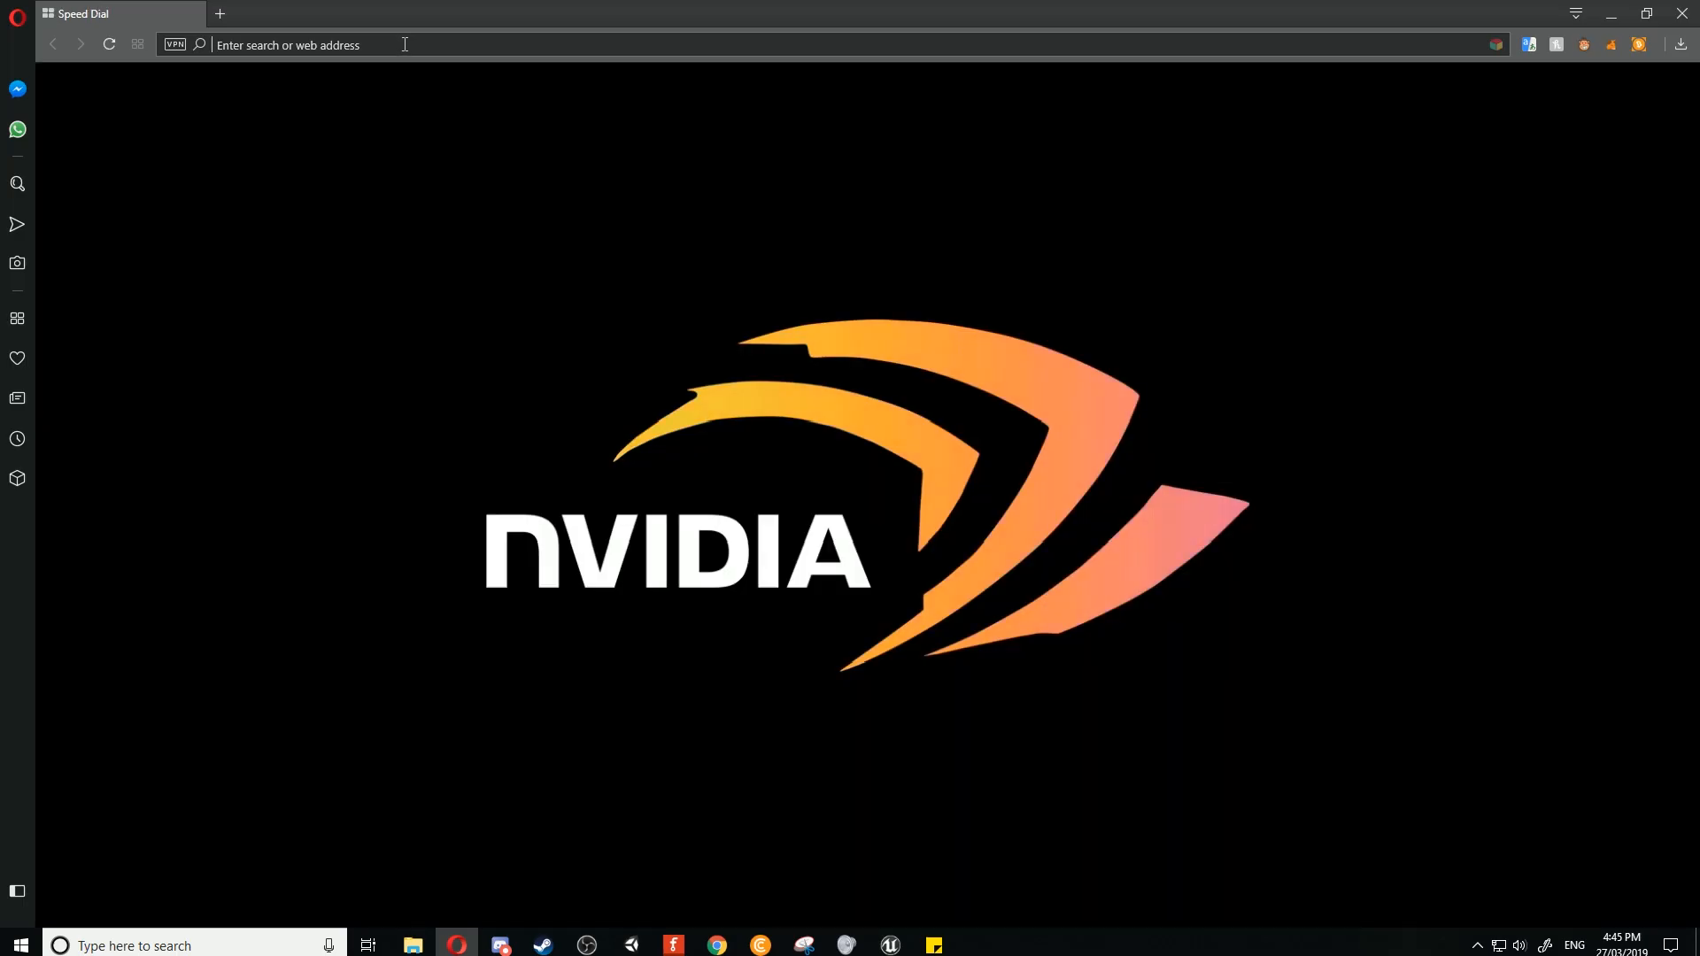
{"action": "type", "text": "https://sites.google.com/view/the-home-of-m692/"}
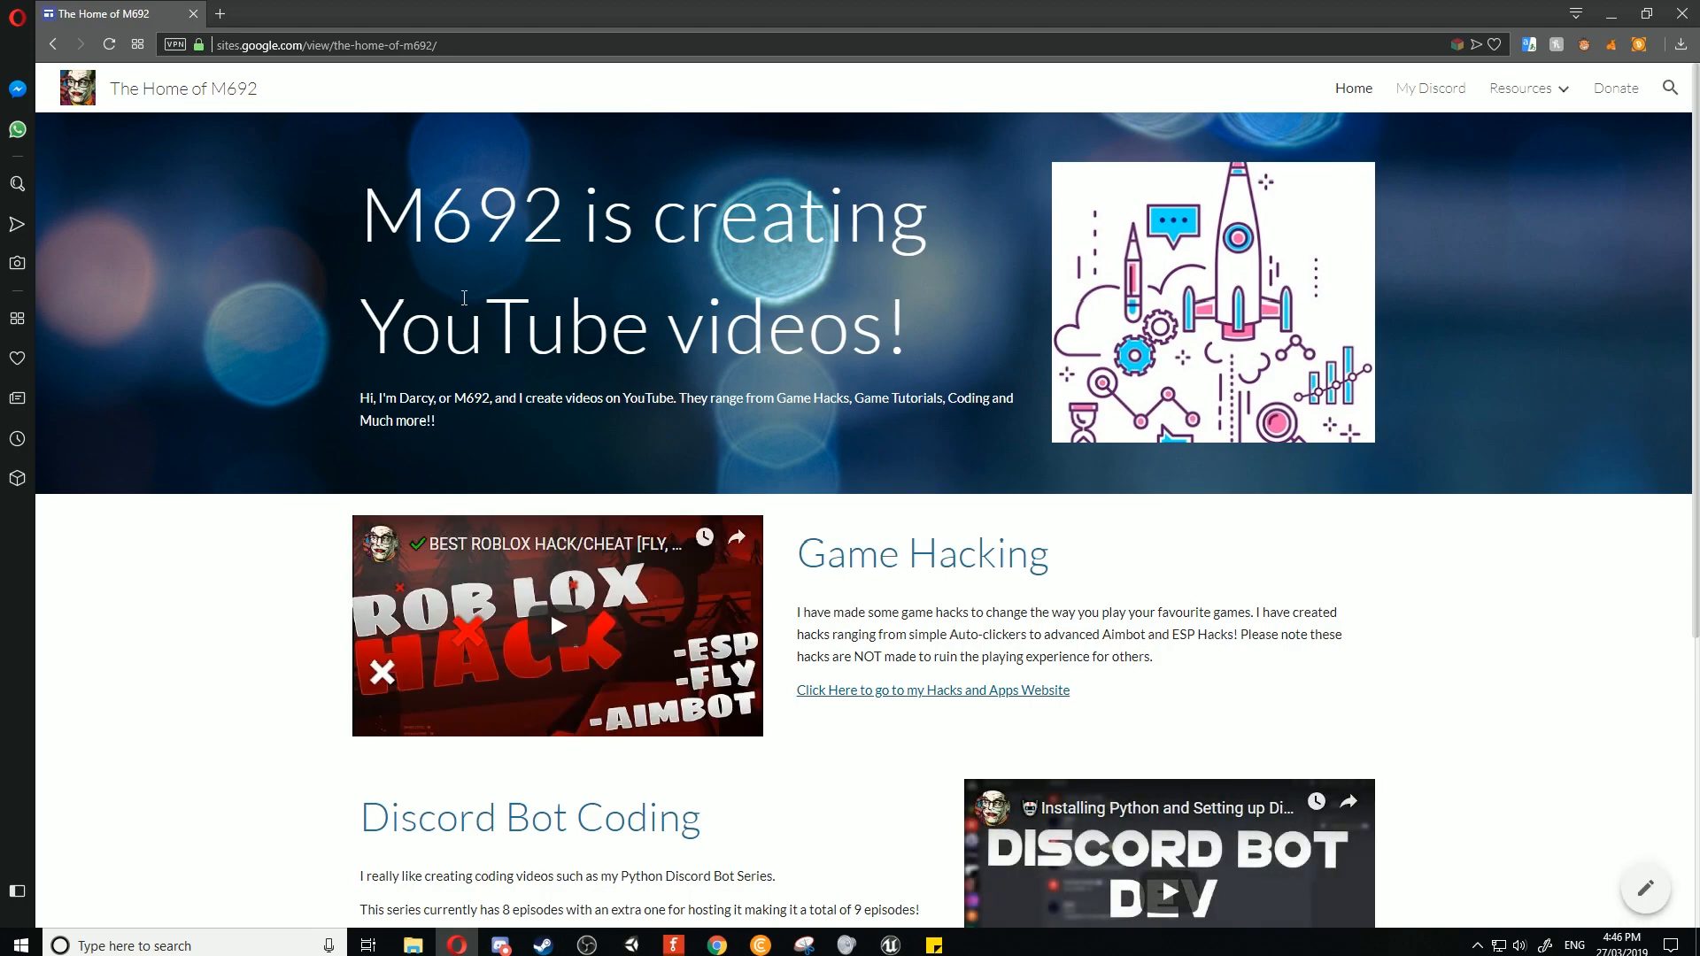
- From the Resources menu open CS Textures and click its Download button
{"action": "scroll", "scroll_direction": "down", "scroll_amount": 3}
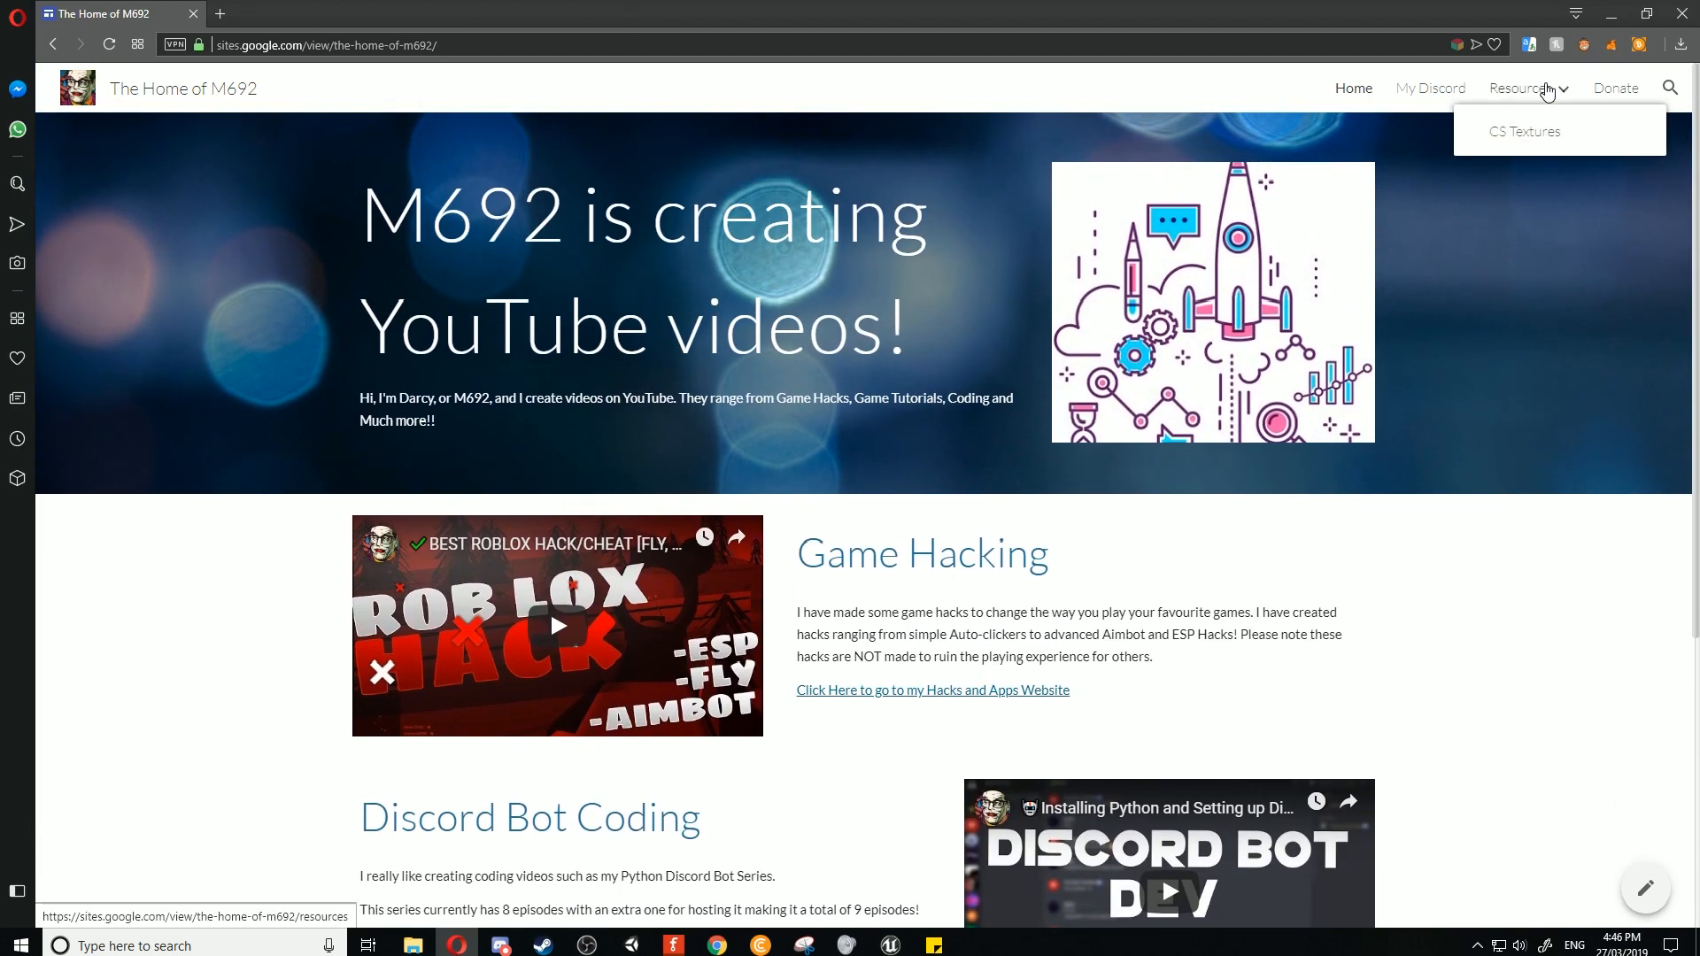
{"action": "left_click", "coordinate": [1523, 130]}
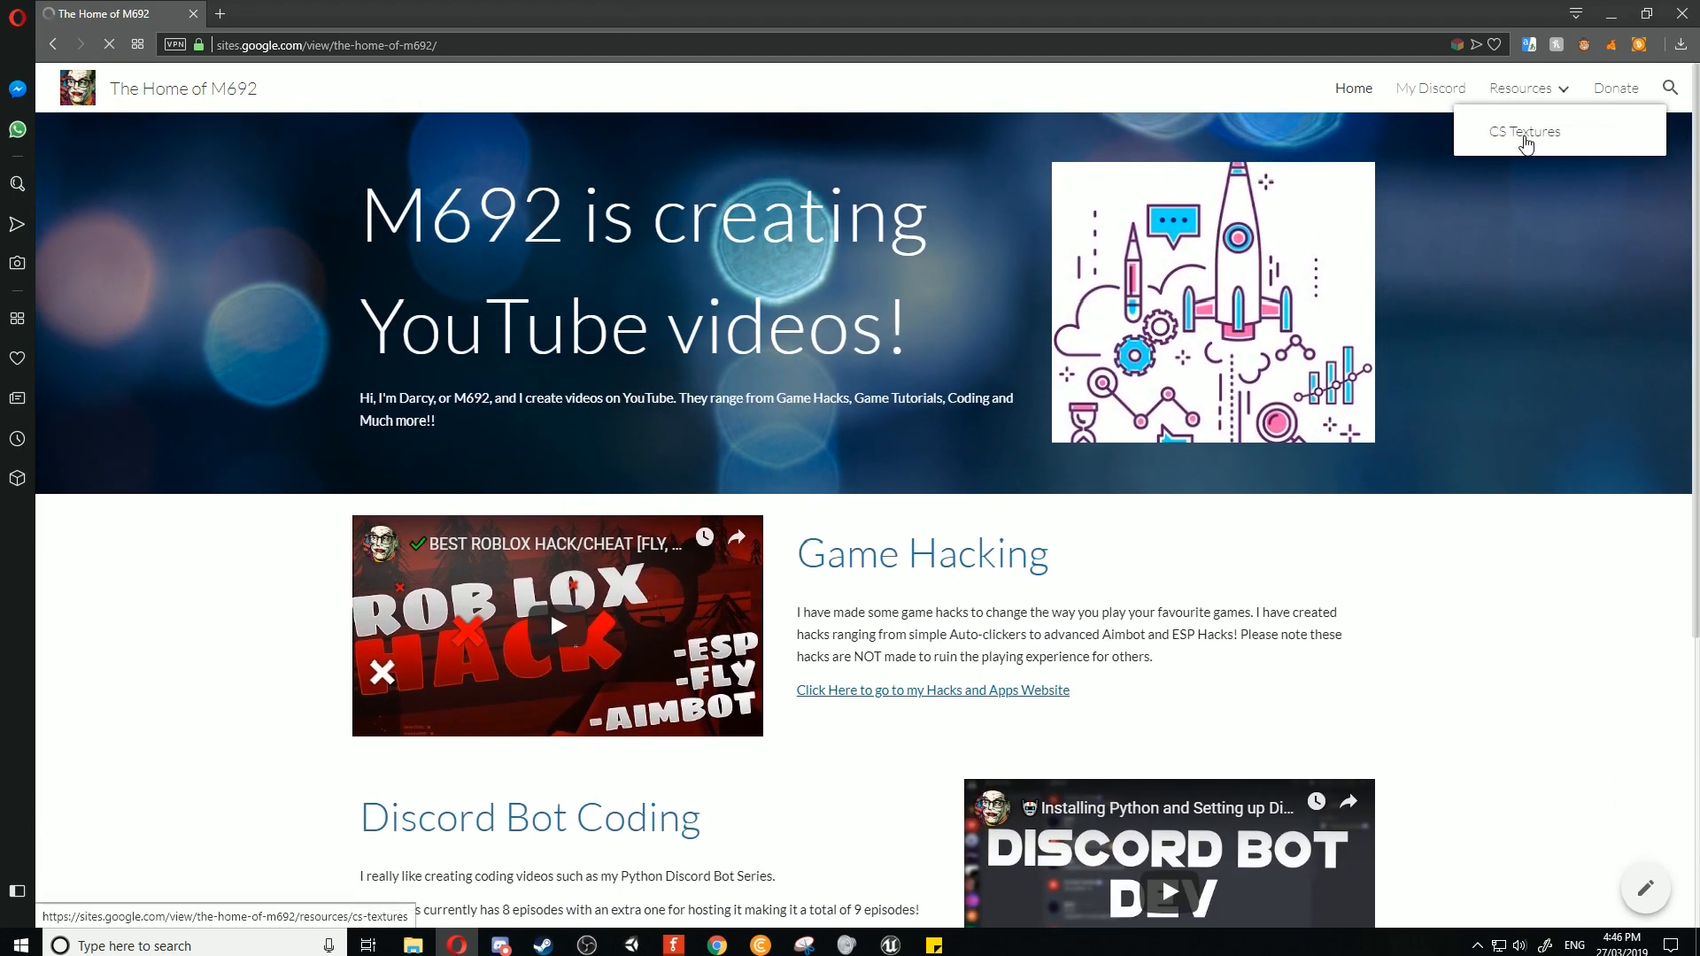
{"action": "left_click", "coordinate": [1523, 131]}
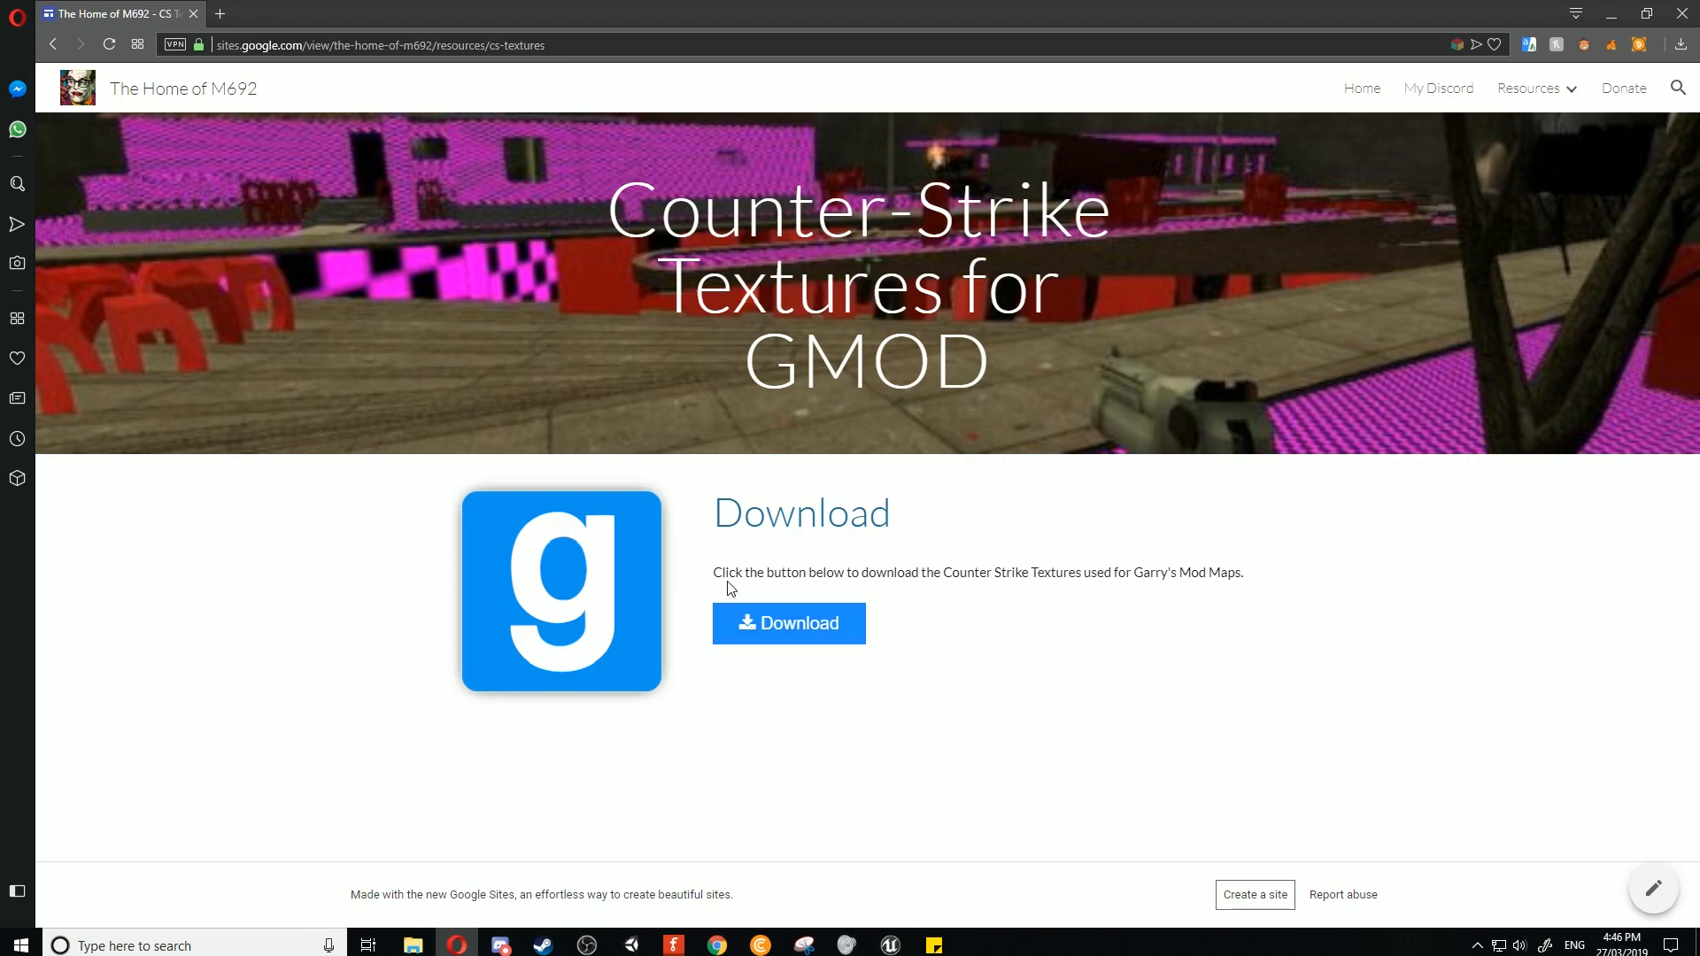
{"action": "left_click", "coordinate": [788, 622]}
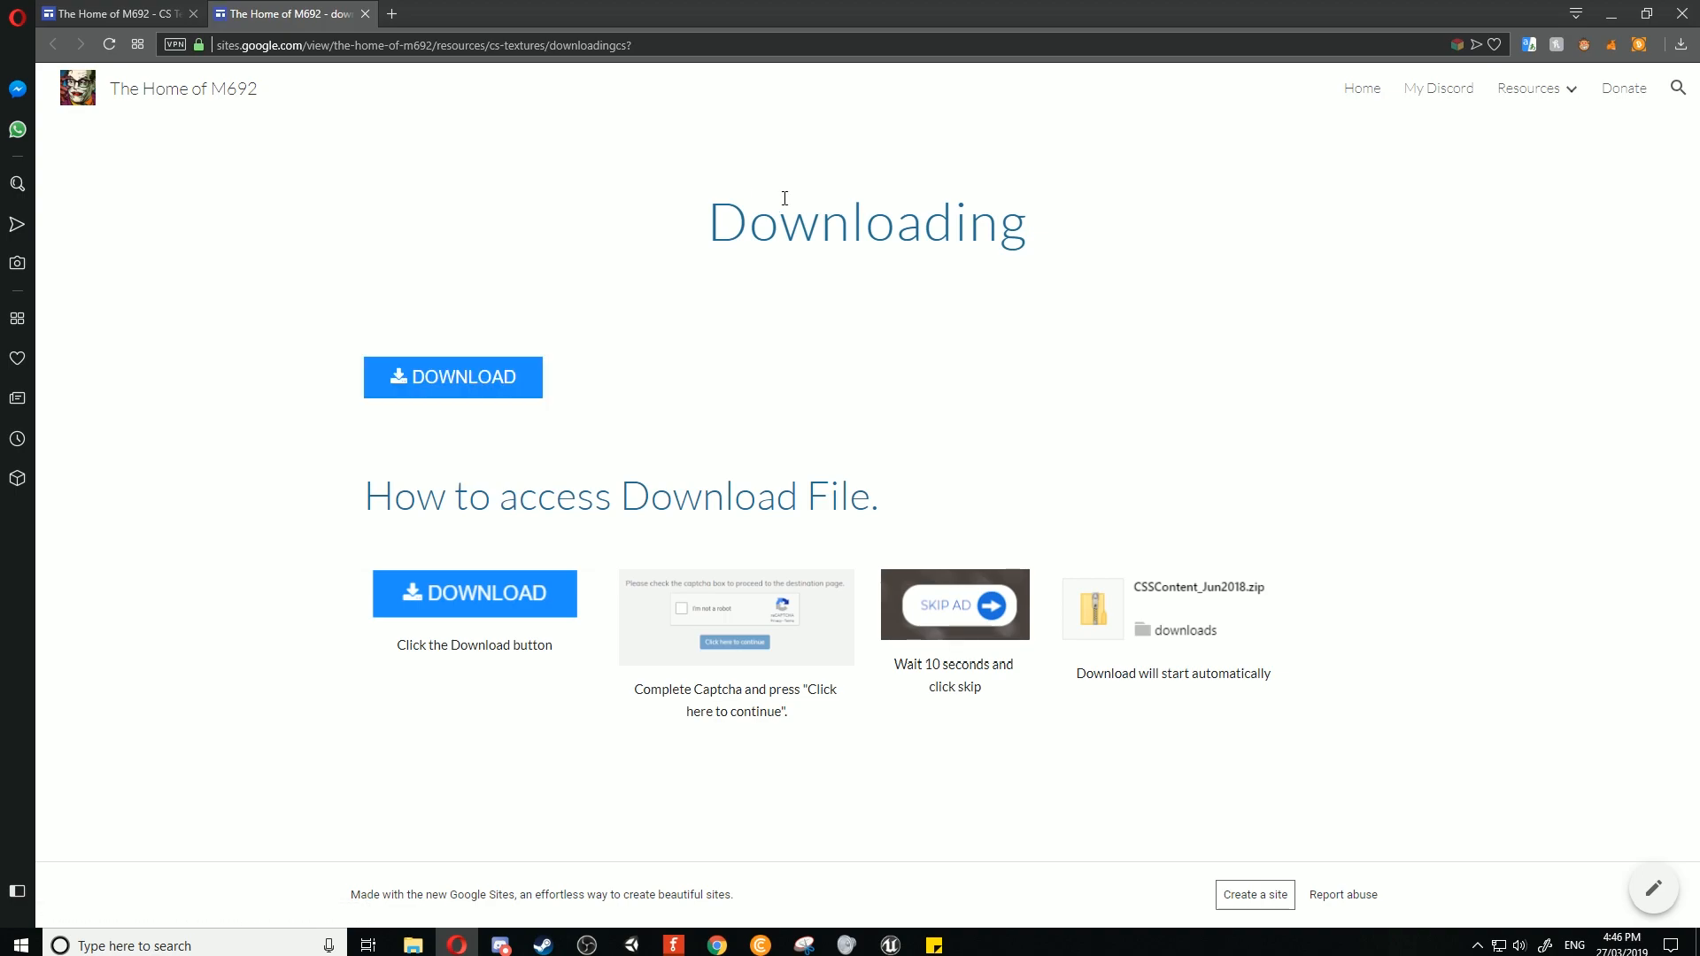
- Follow the download link to MiniURL, pass the 'I'm not a robot' captcha, and continue
{"action": "left_click", "coordinate": [453, 377]}
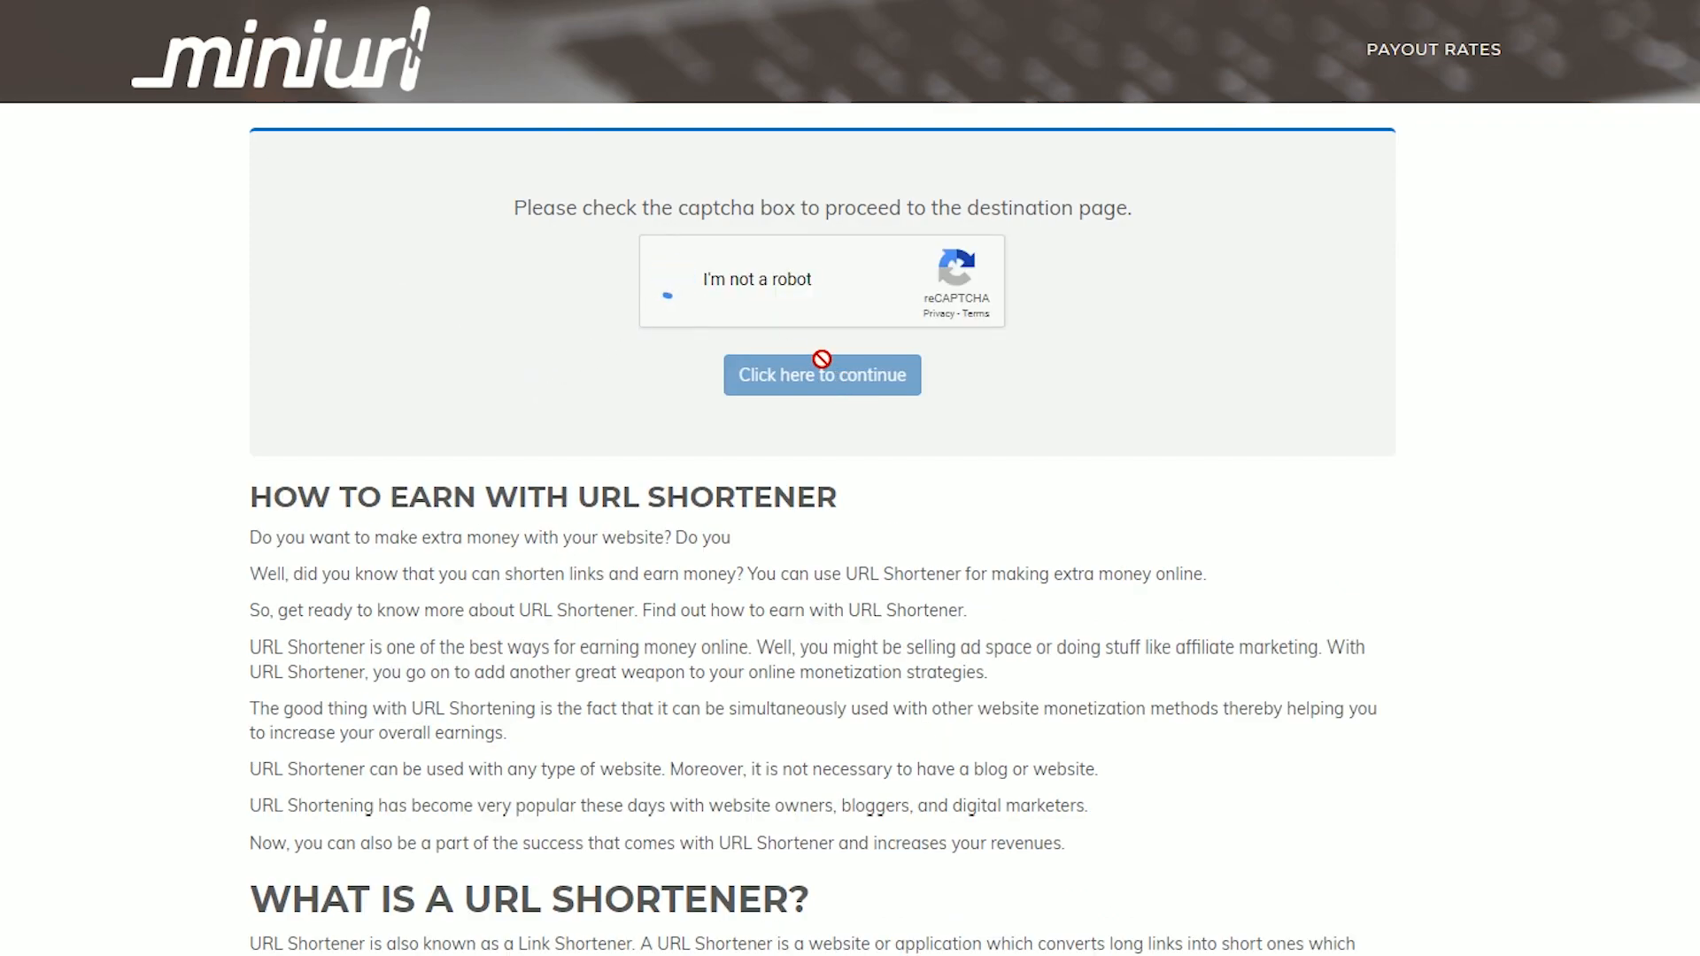
{"action": "left_click", "coordinate": [673, 279]}
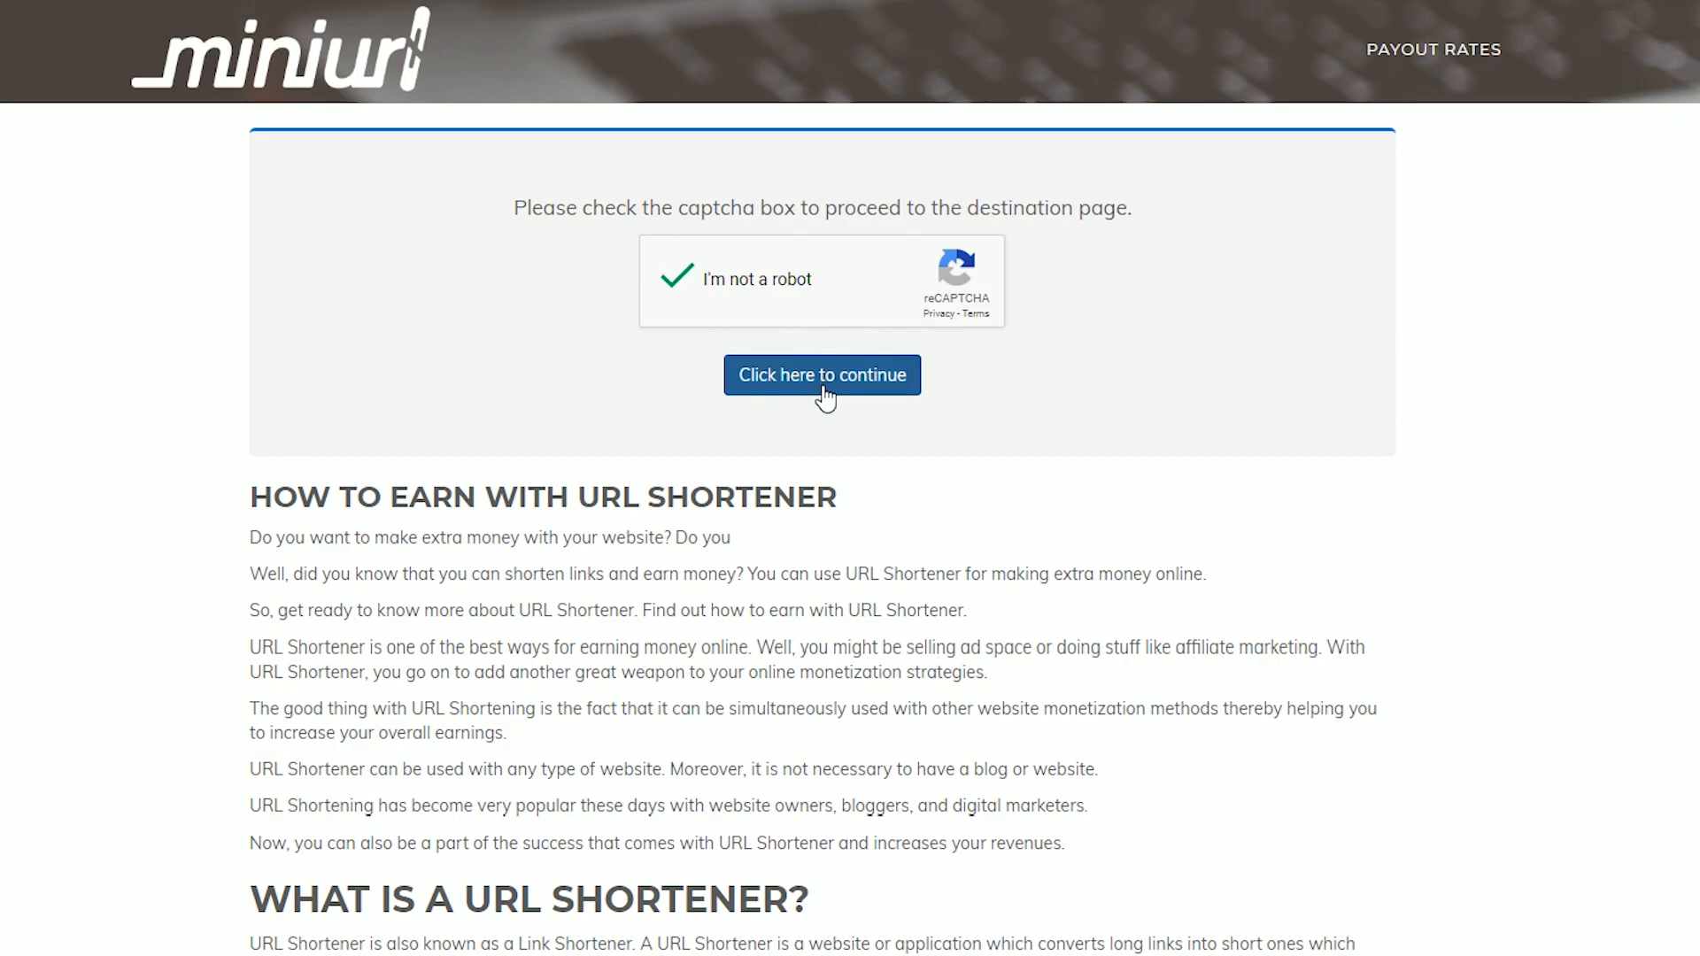
{"action": "left_click", "coordinate": [821, 375]}
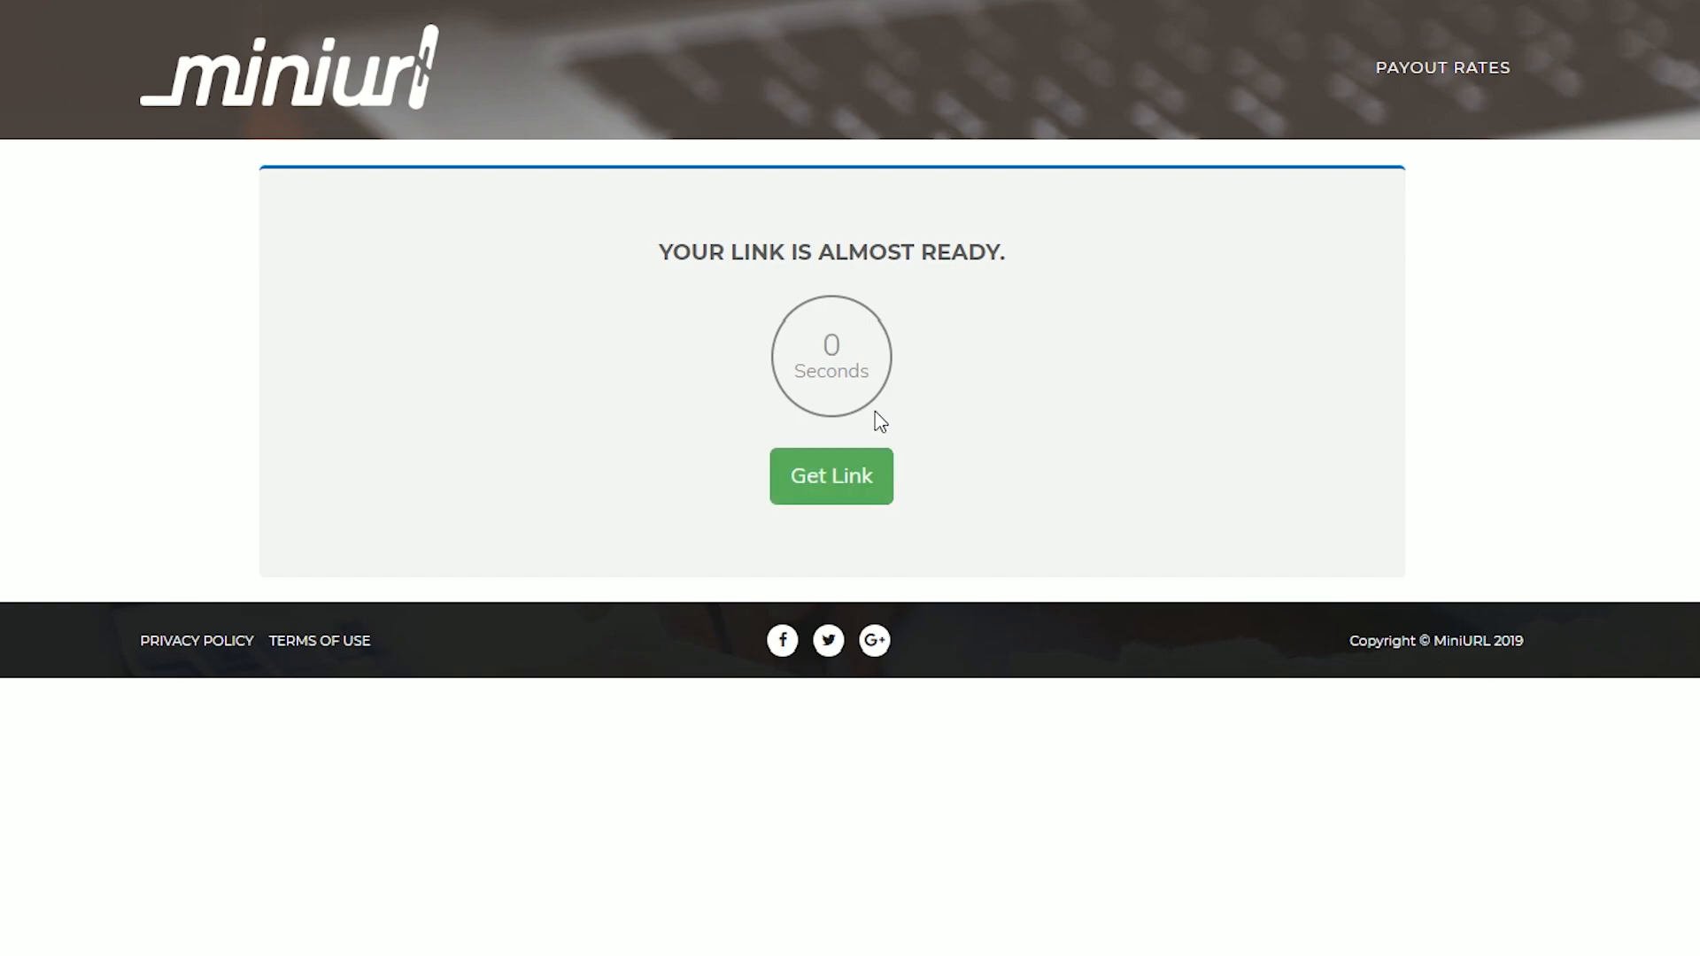
{"action": "mouse_move", "coordinate": [792, 442]}
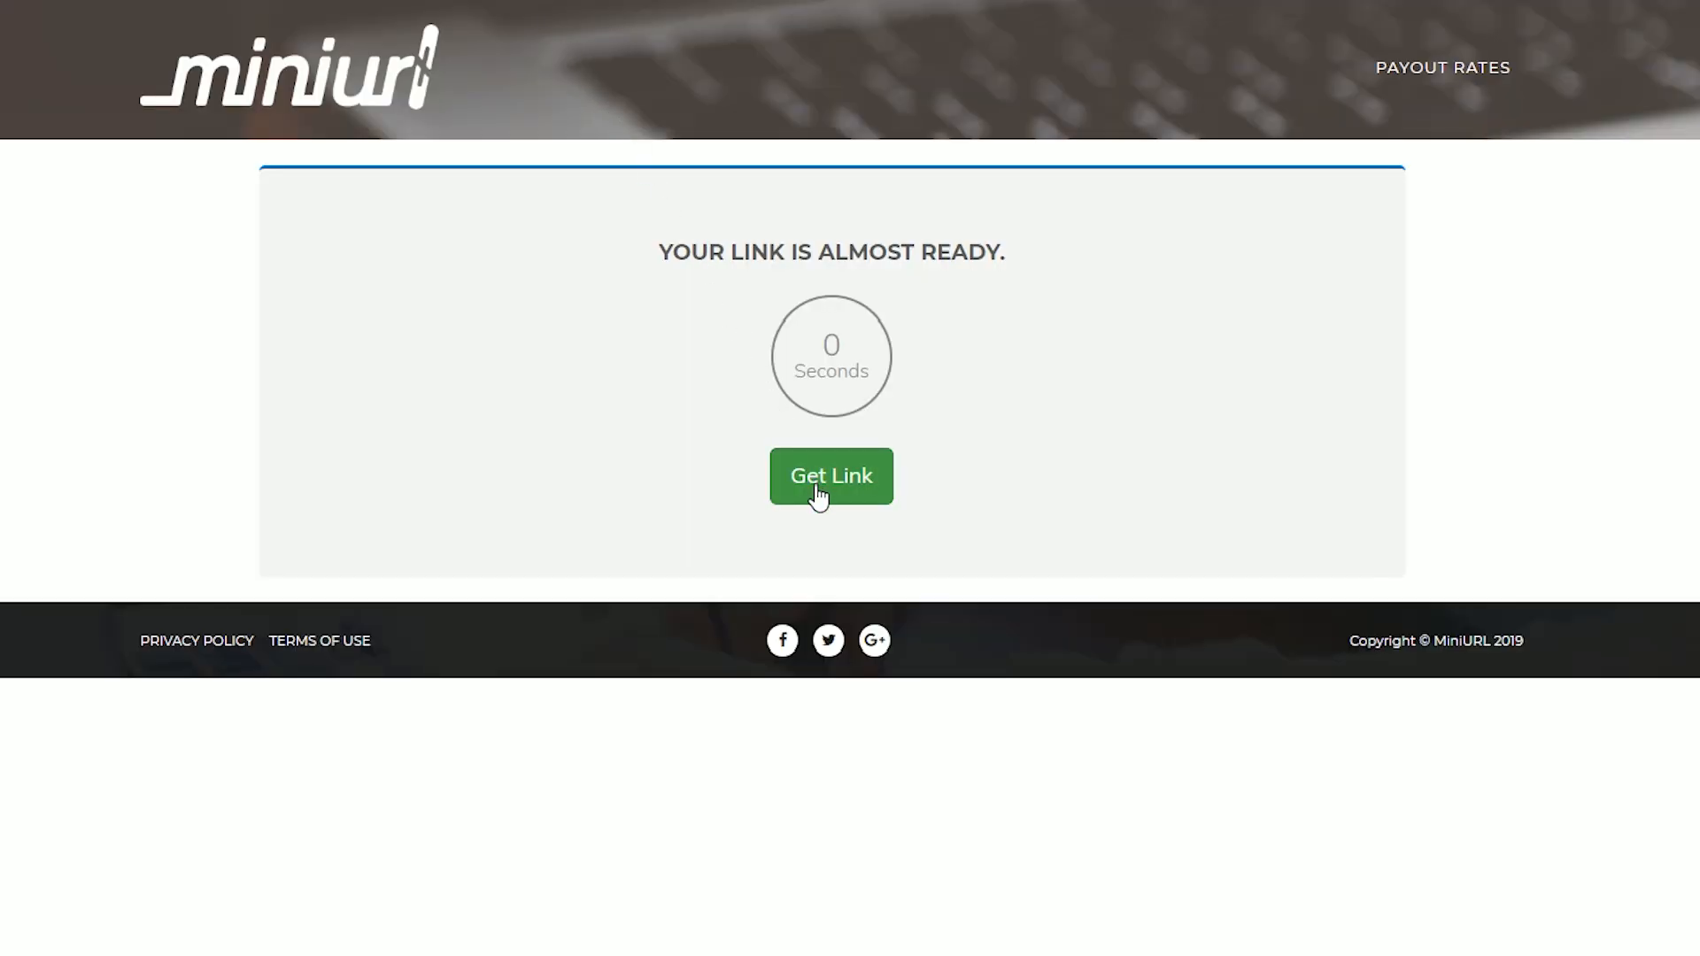
- Click Get Link to start downloading CSSContent_Jun2018.zip
{"action": "left_click", "coordinate": [830, 476]}
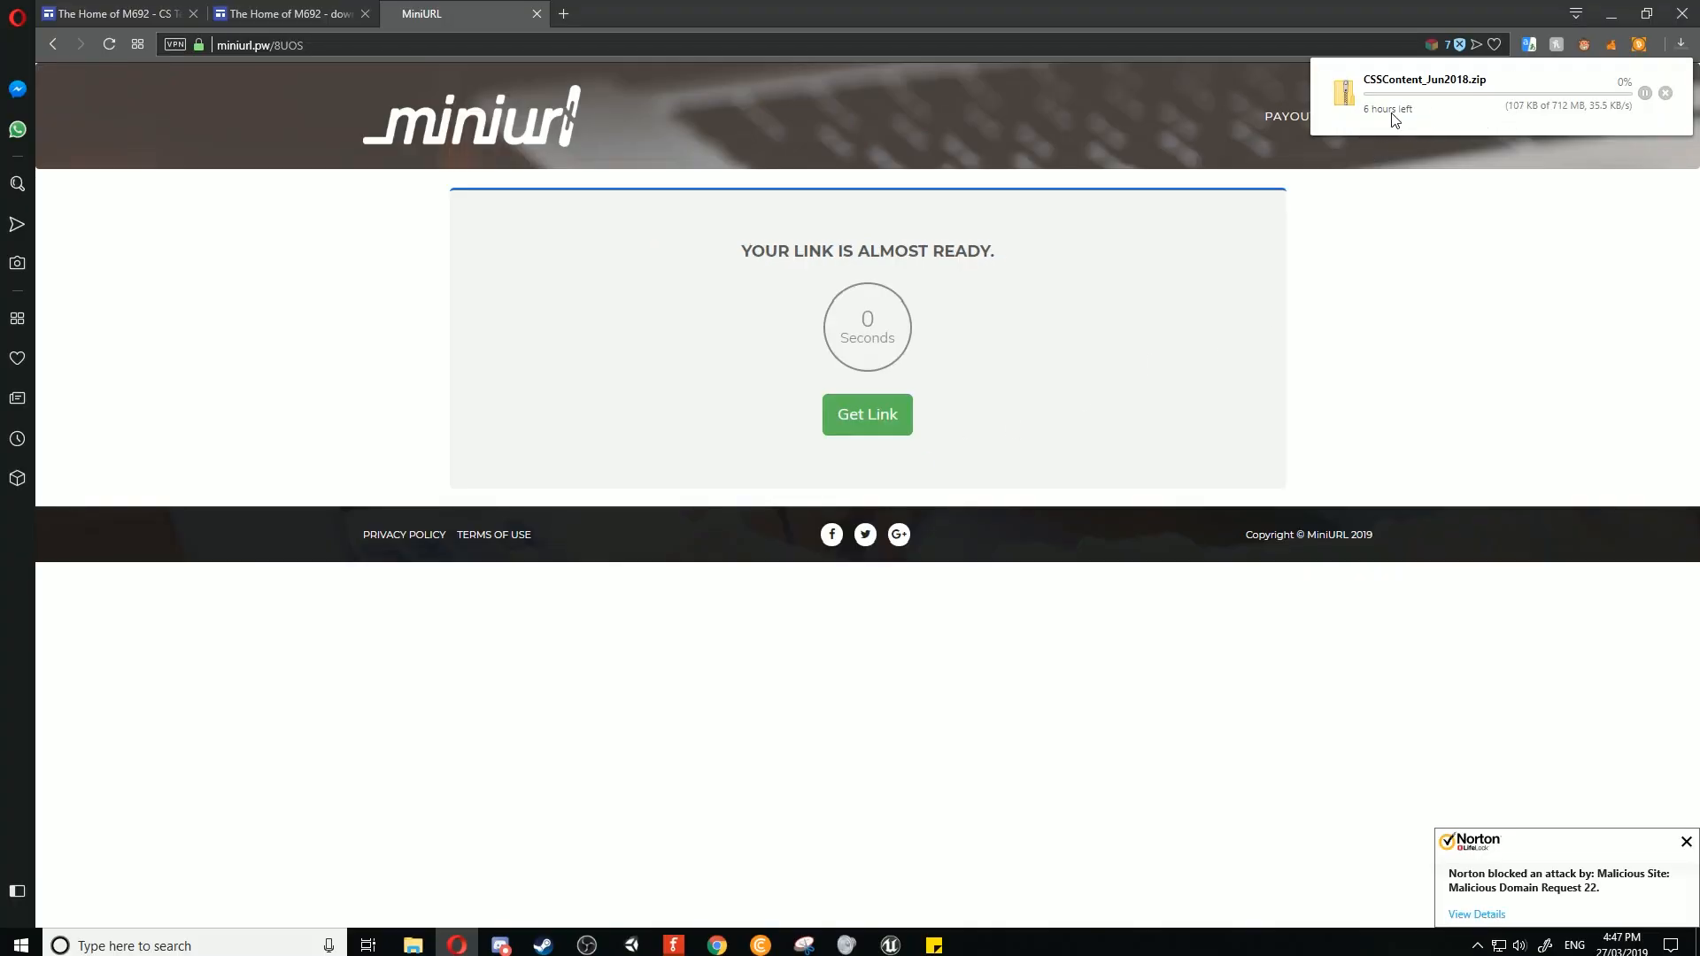
{"action": "mouse_move", "coordinate": [1451, 121]}
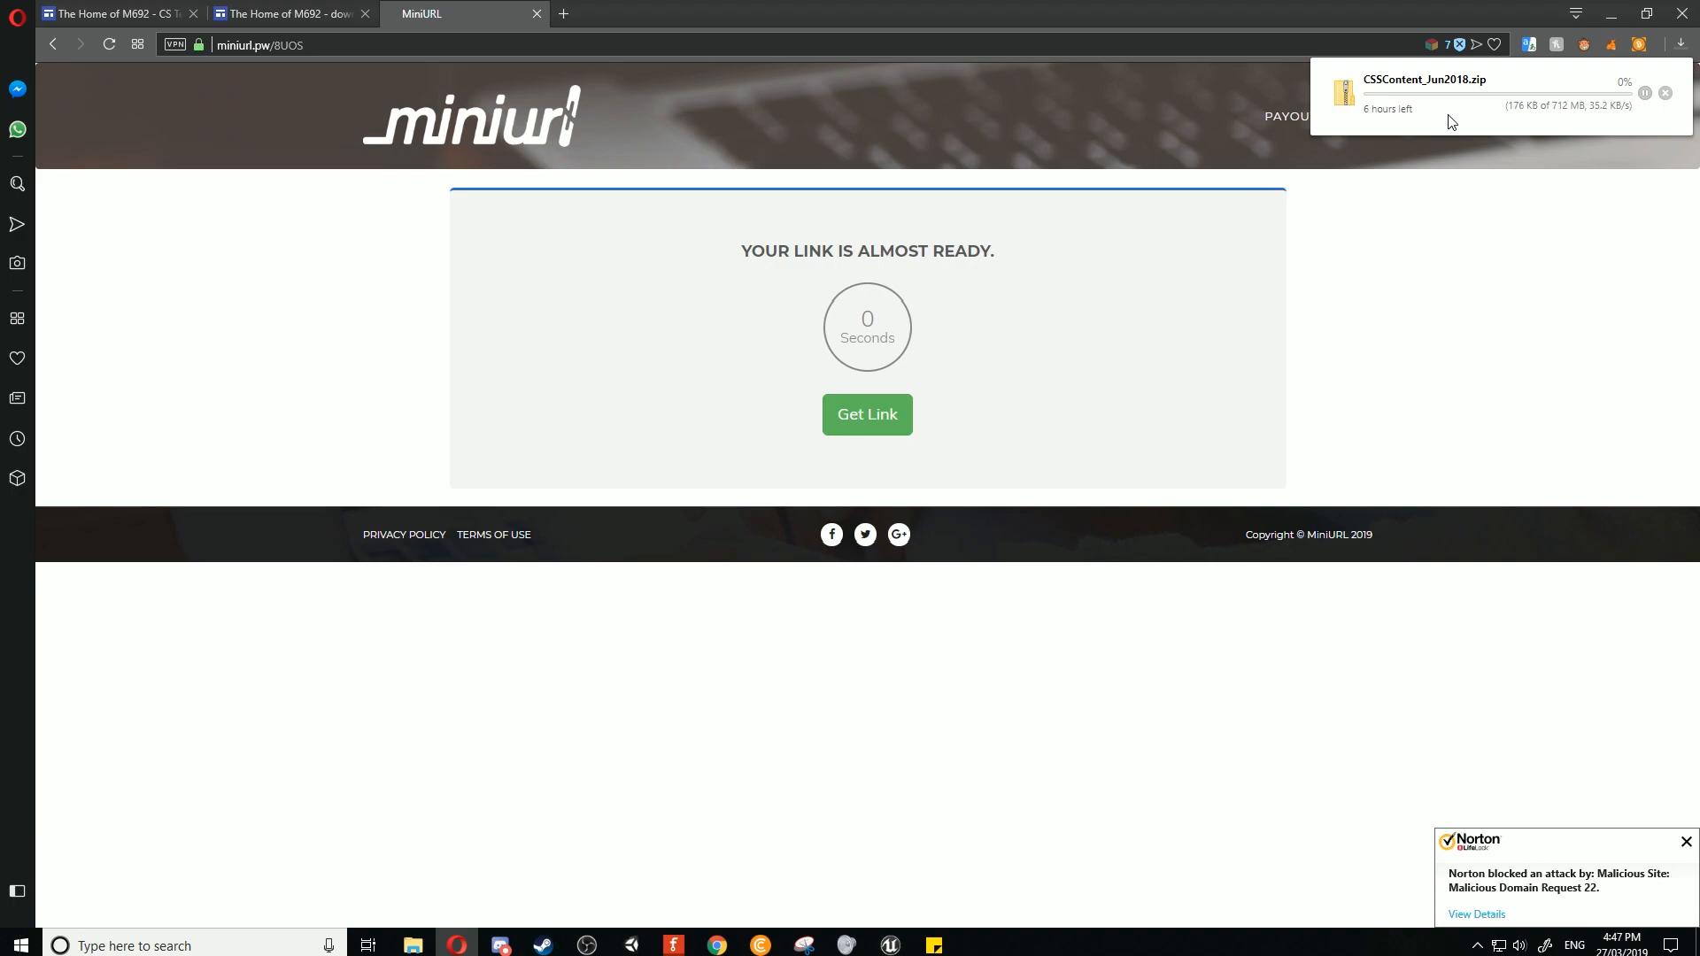
{"action": "mouse_move", "coordinate": [1479, 117]}
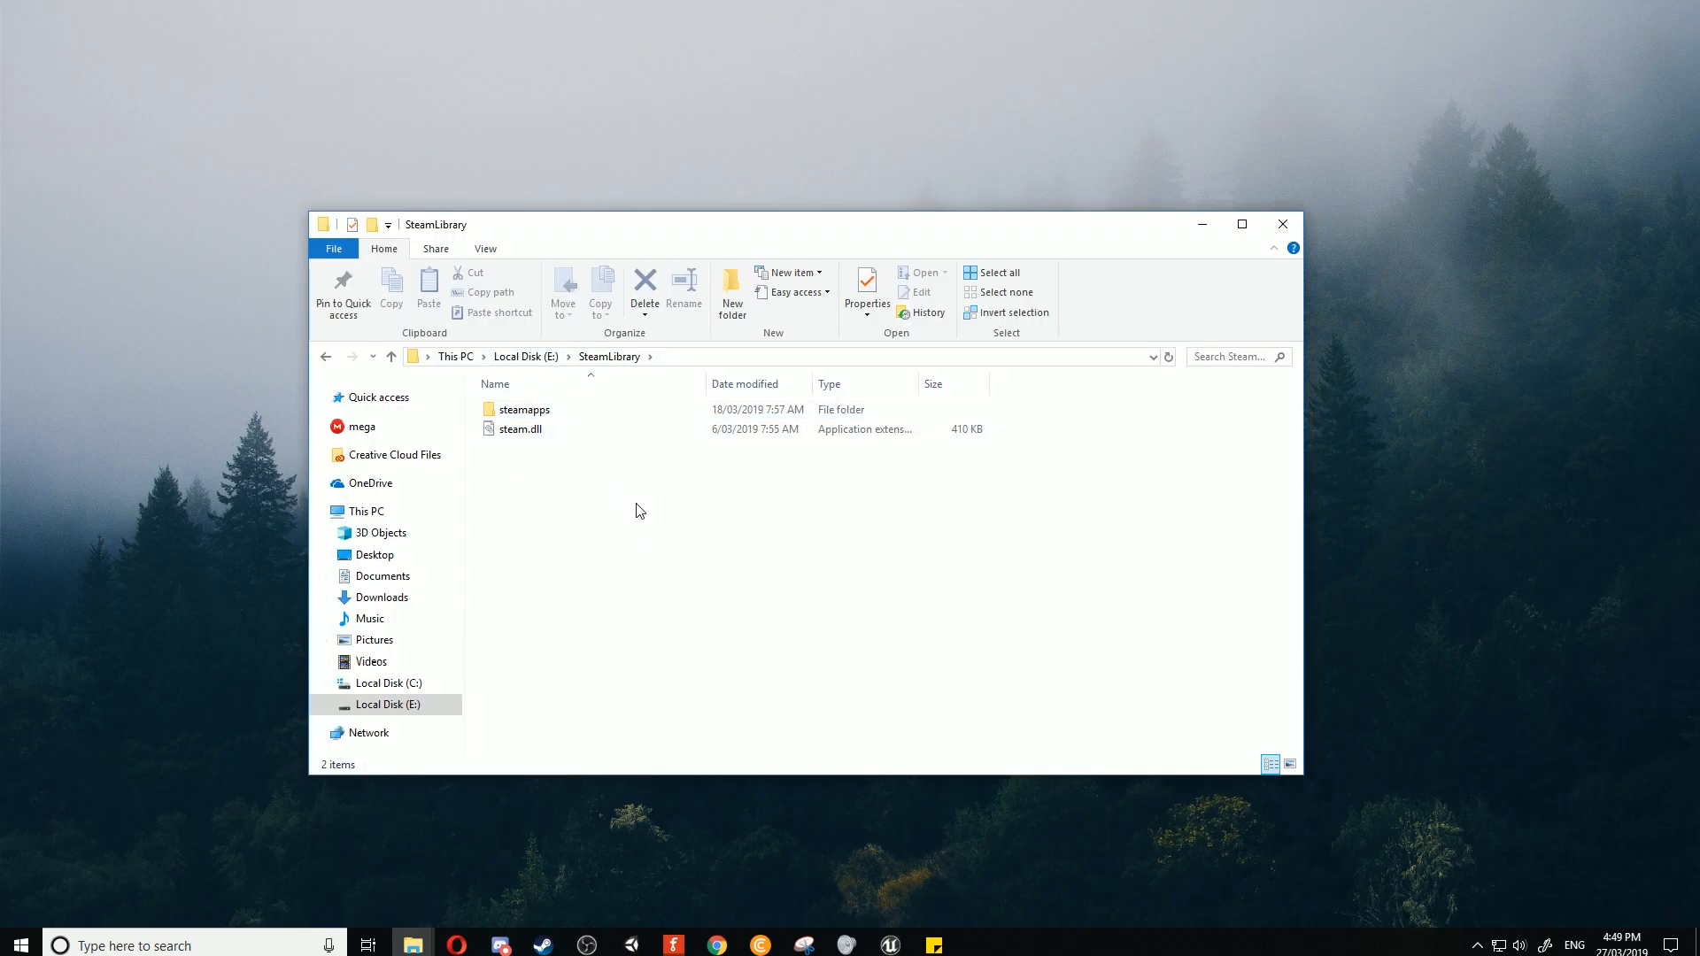
- Open steamapps, then common, then GarrysMod in the SteamLibrary folder
{"action": "double_click", "coordinate": [526, 409]}
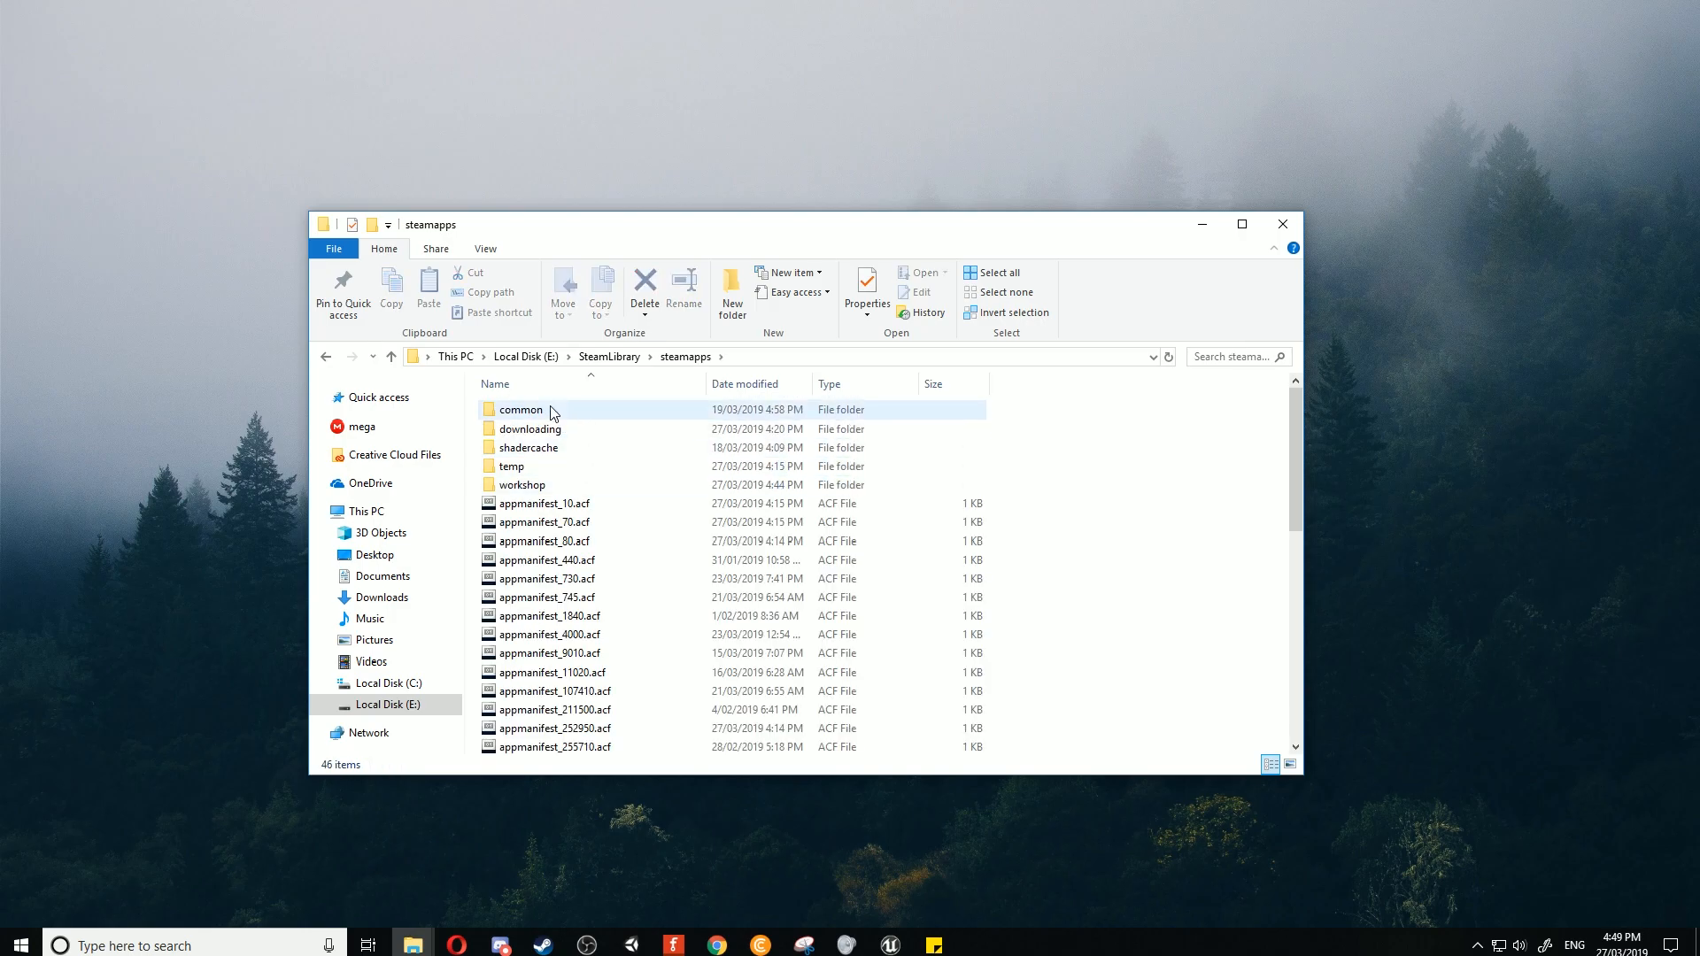
{"action": "double_click", "coordinate": [522, 410]}
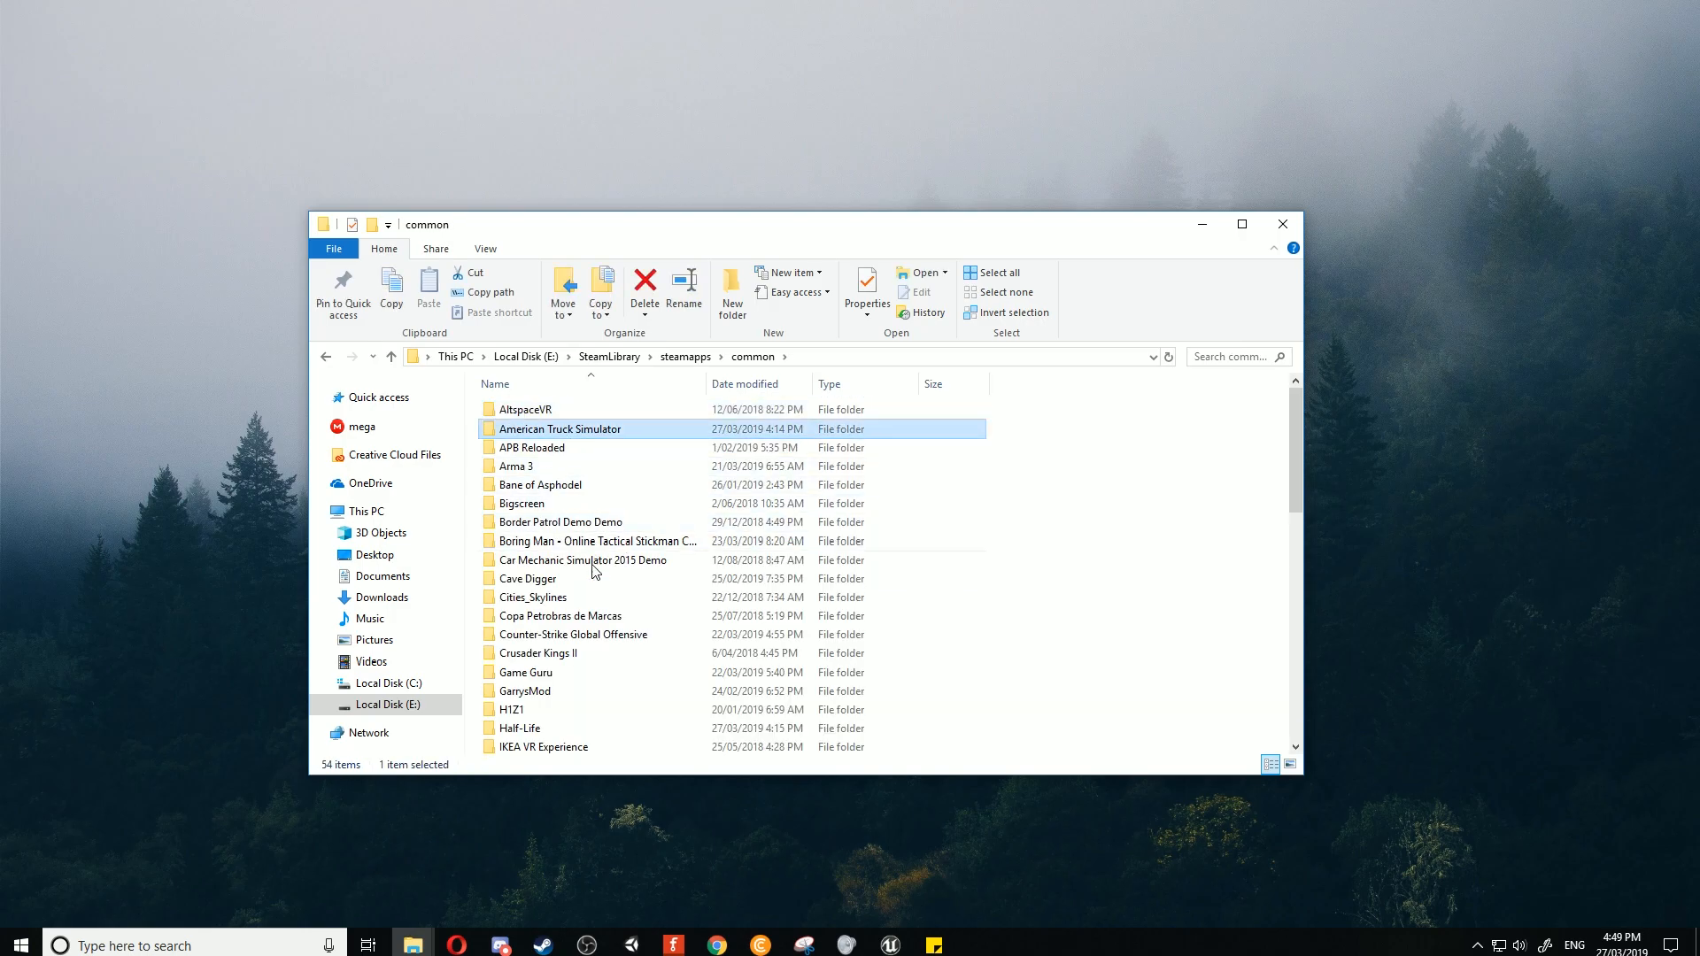
{"action": "double_click", "coordinate": [525, 691]}
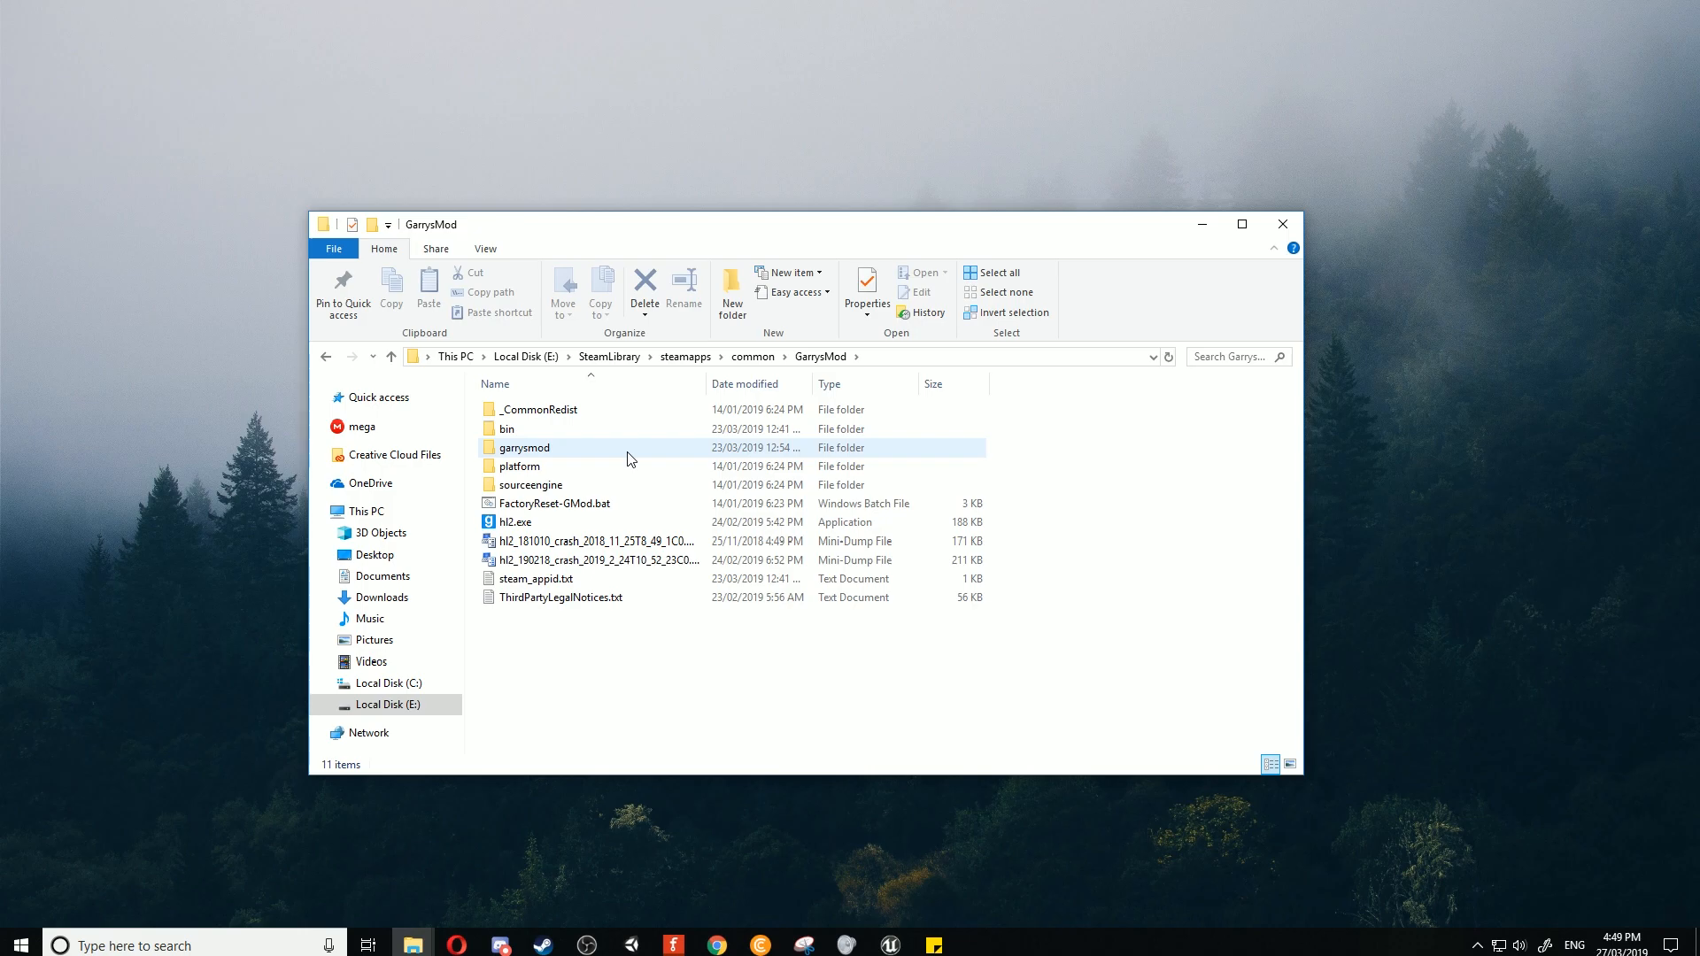